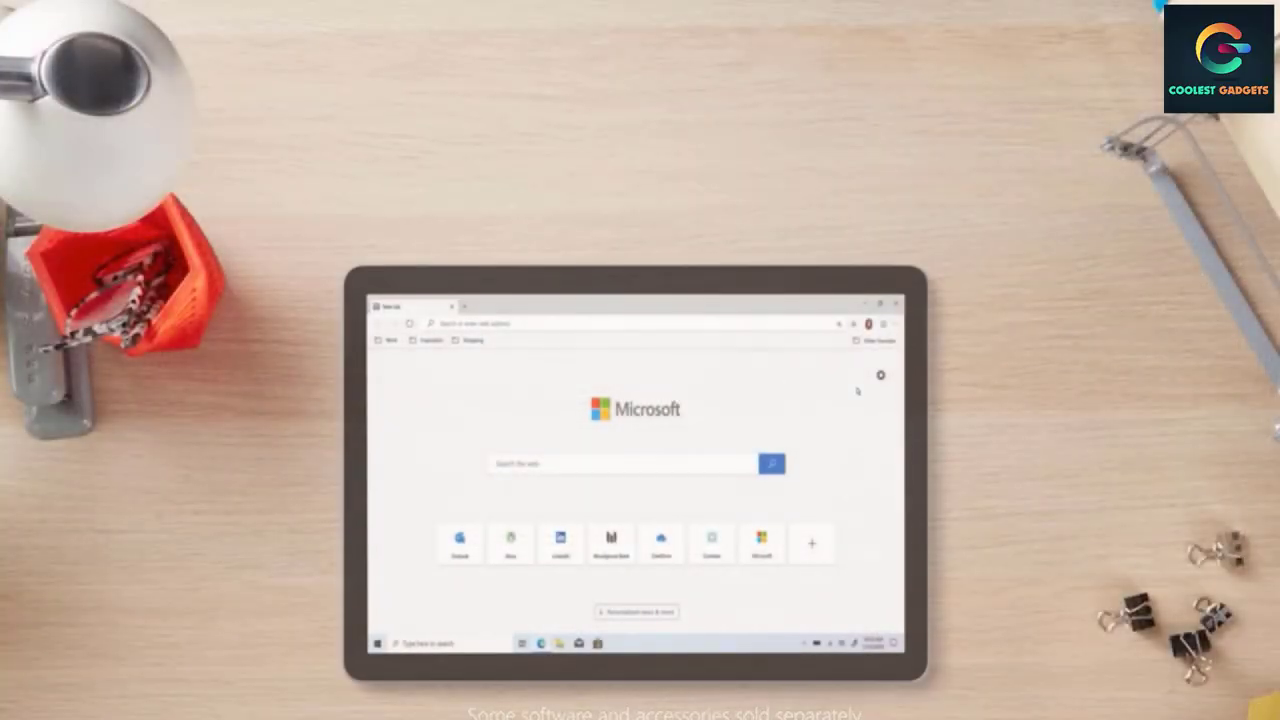
{"action": "left_click", "coordinate": [880, 375]}
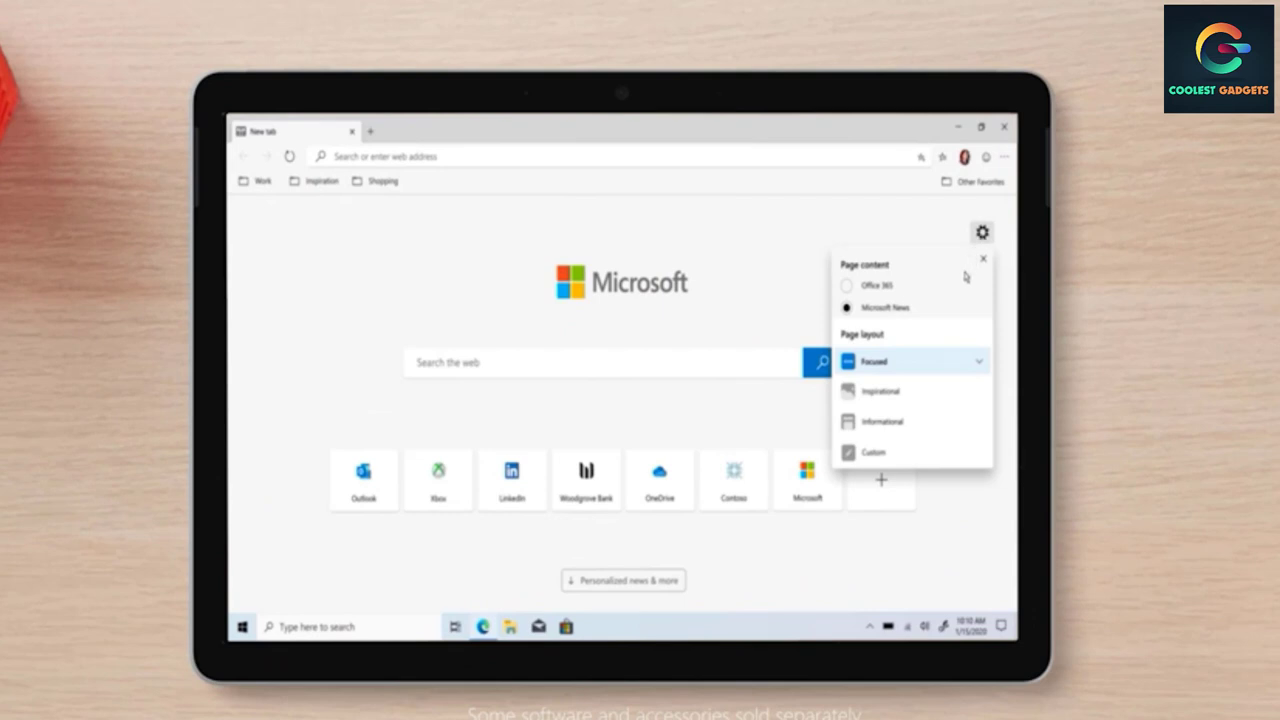
{"action": "left_click", "coordinate": [882, 391]}
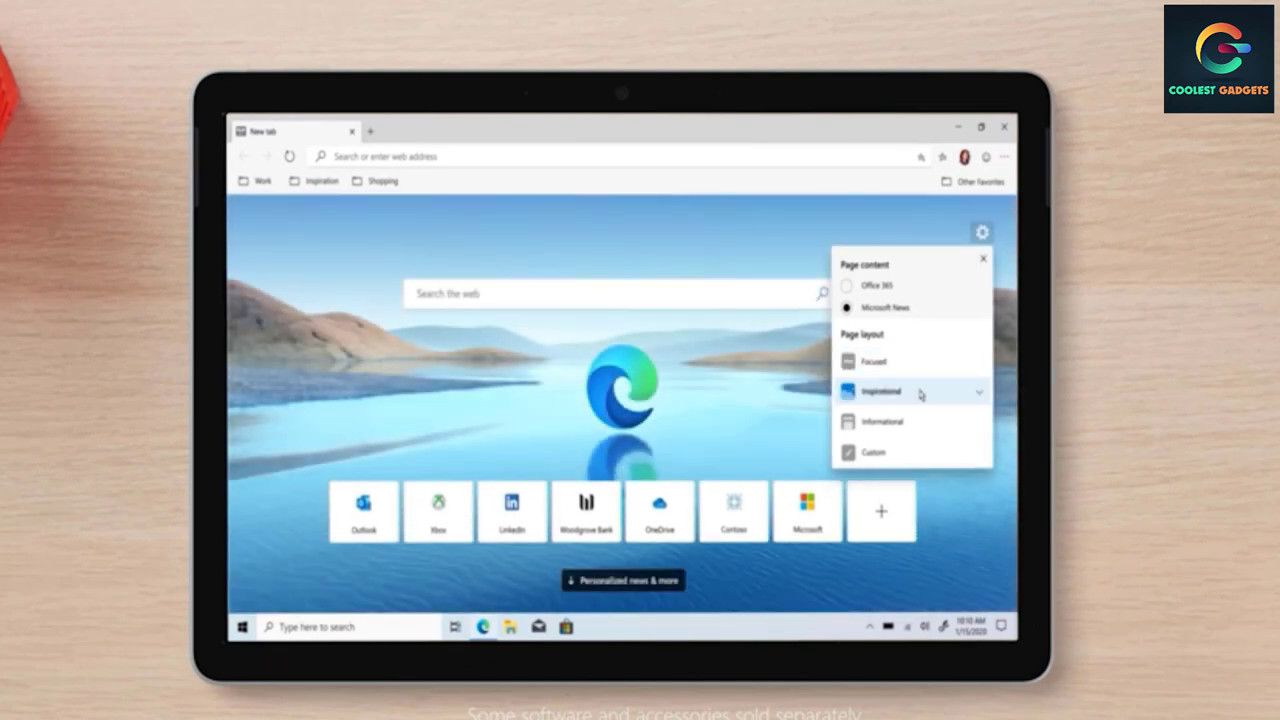